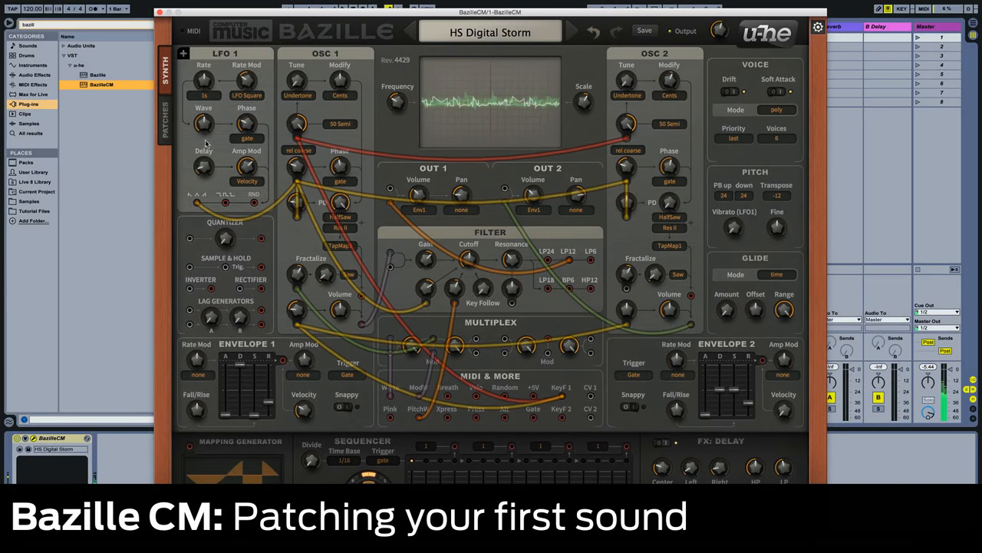
- Load the blank INIT patch from the User folder and return to the synth panel
{"action": "left_click", "coordinate": [166, 119]}
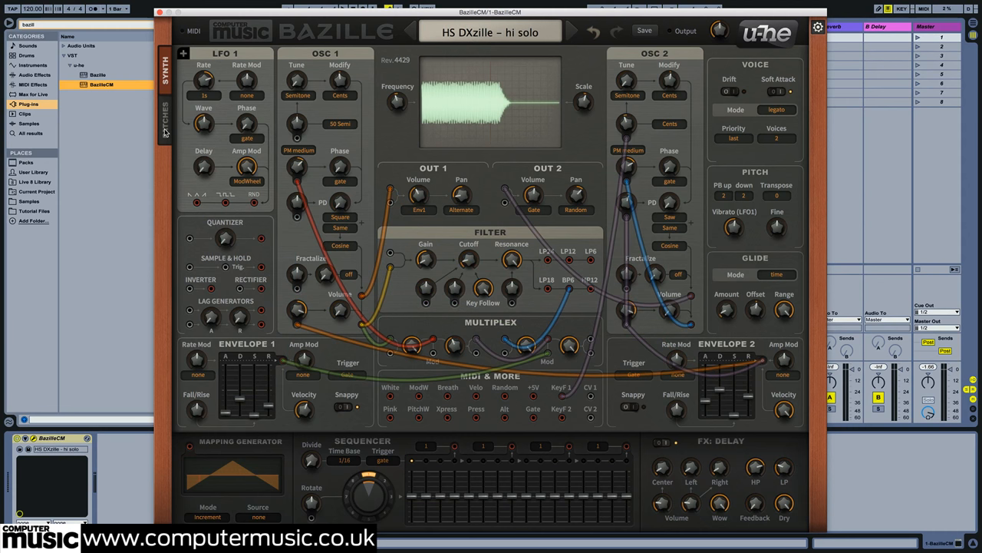
{"action": "left_click", "coordinate": [164, 120]}
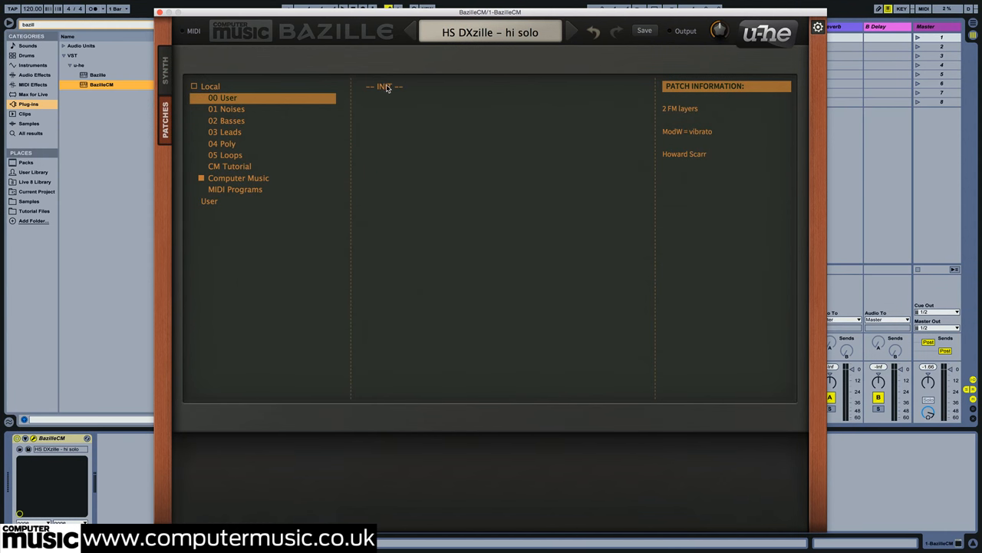
{"action": "left_click", "coordinate": [392, 86]}
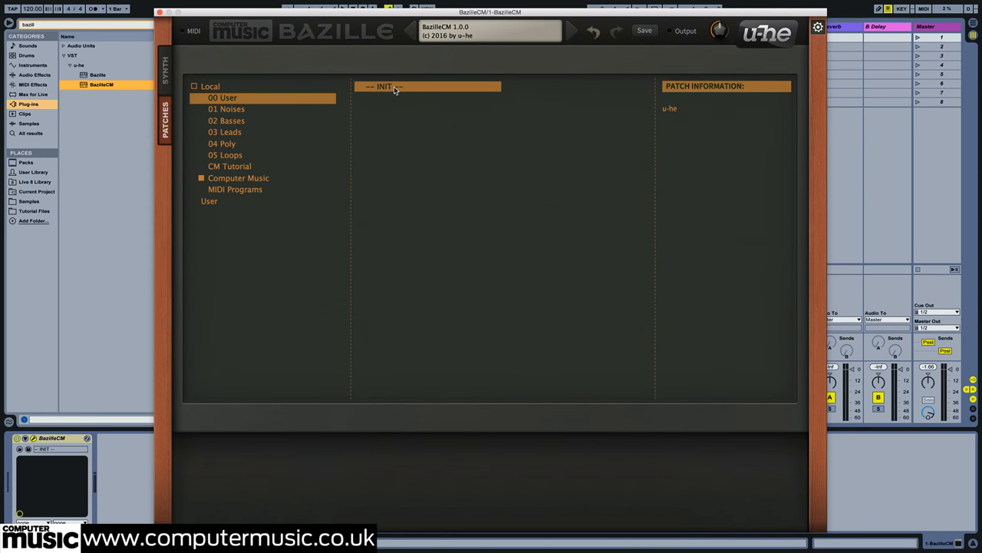
{"action": "left_click", "coordinate": [165, 64]}
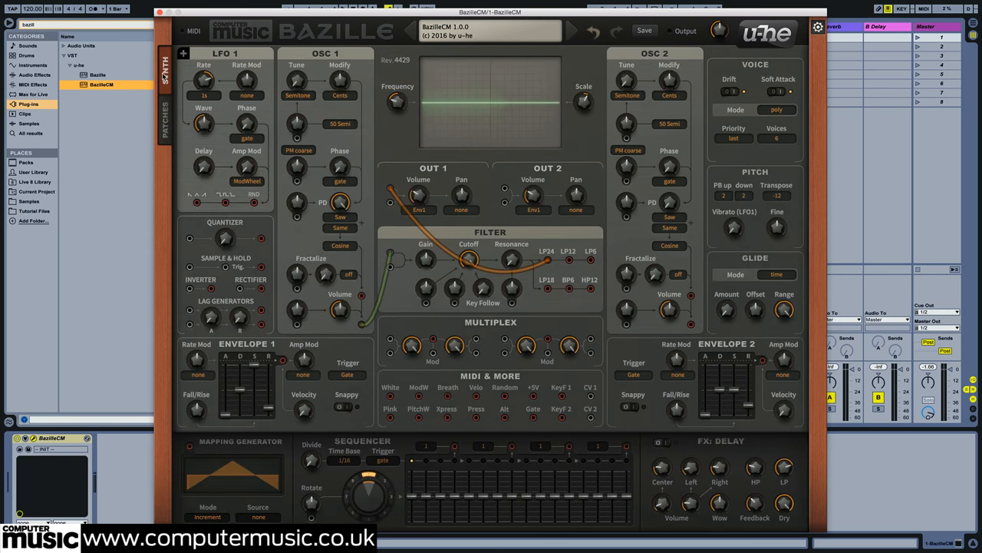
{"action": "mouse_move", "coordinate": [142, 265]}
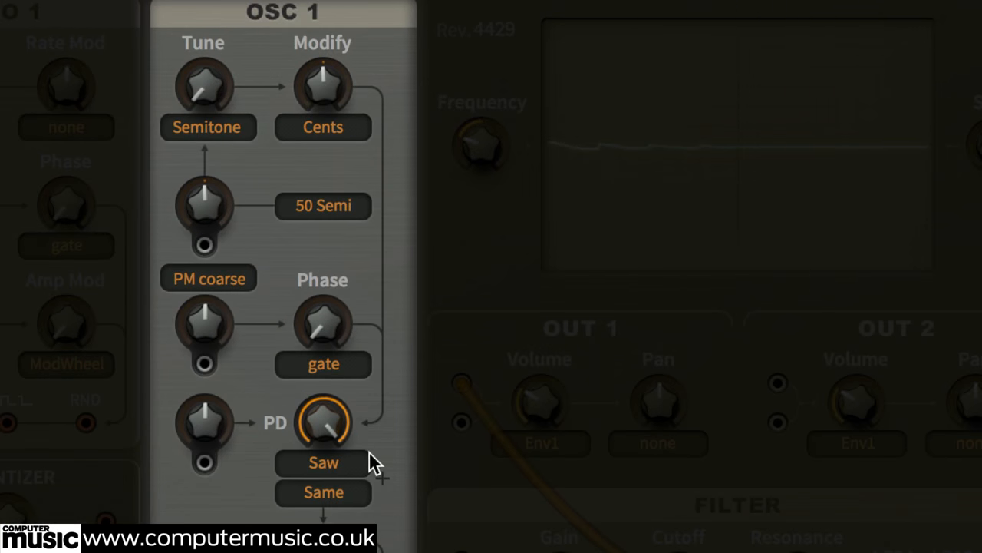
{"action": "mouse_move", "coordinate": [330, 429]}
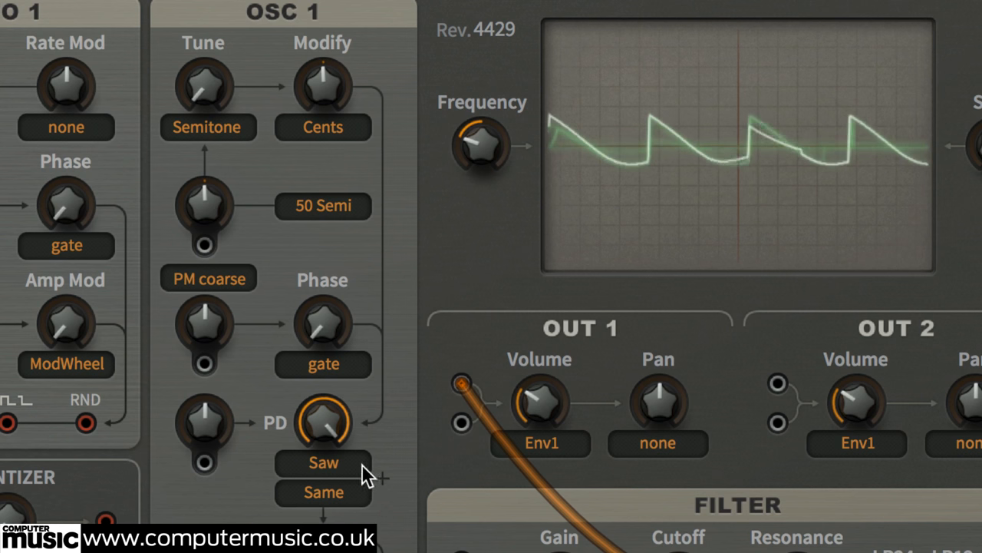
- Set OSC 1's phase distortion shapes to Saw and Impulse
{"action": "left_click", "coordinate": [322, 462]}
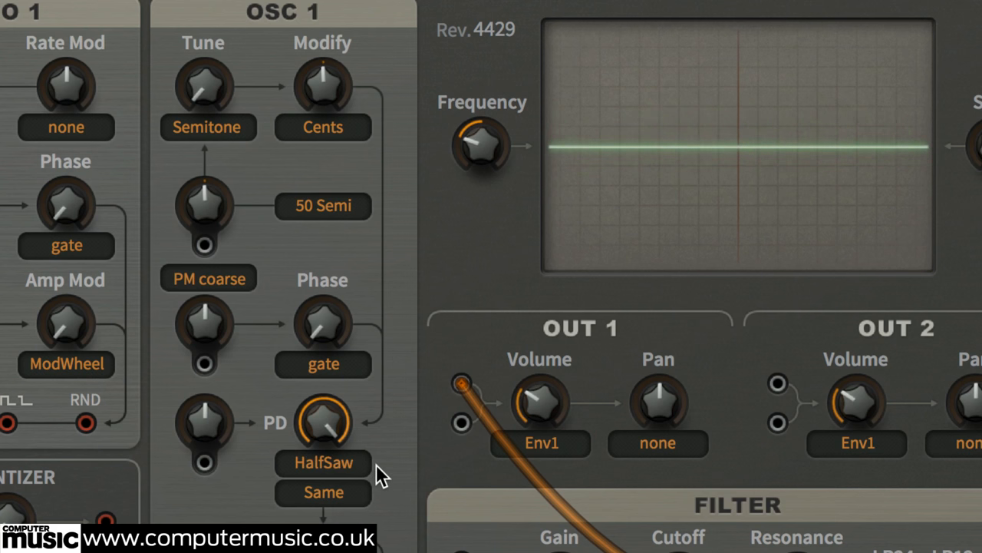
{"action": "mouse_move", "coordinate": [353, 499]}
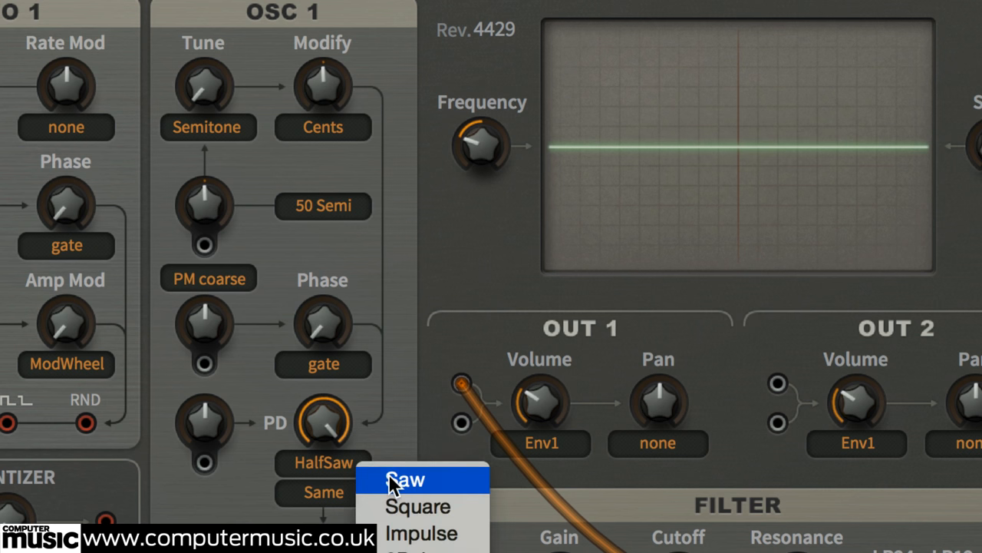
{"action": "left_click", "coordinate": [405, 479]}
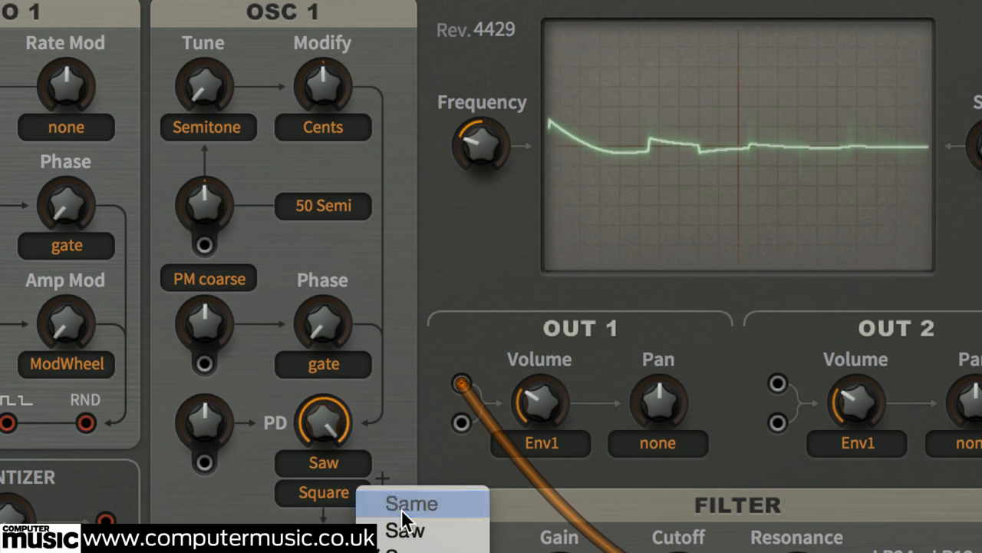
{"action": "left_click", "coordinate": [411, 503]}
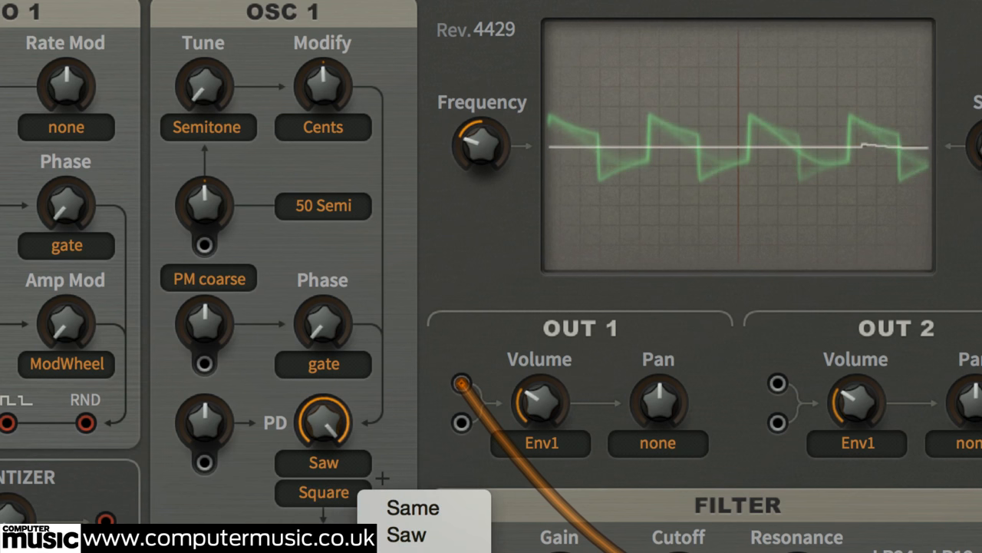
{"action": "left_click", "coordinate": [411, 534]}
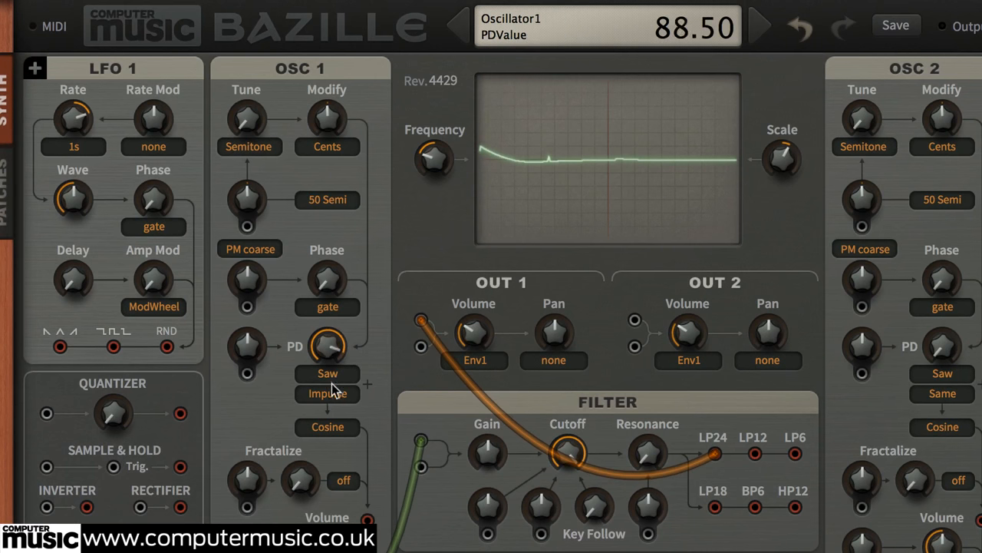
- Cable Envelope 1 into OSC 1's PD mod input and raise the modulation depth
{"action": "left_click_drag", "start_coordinate": [328, 346], "coordinate": [329, 369]}
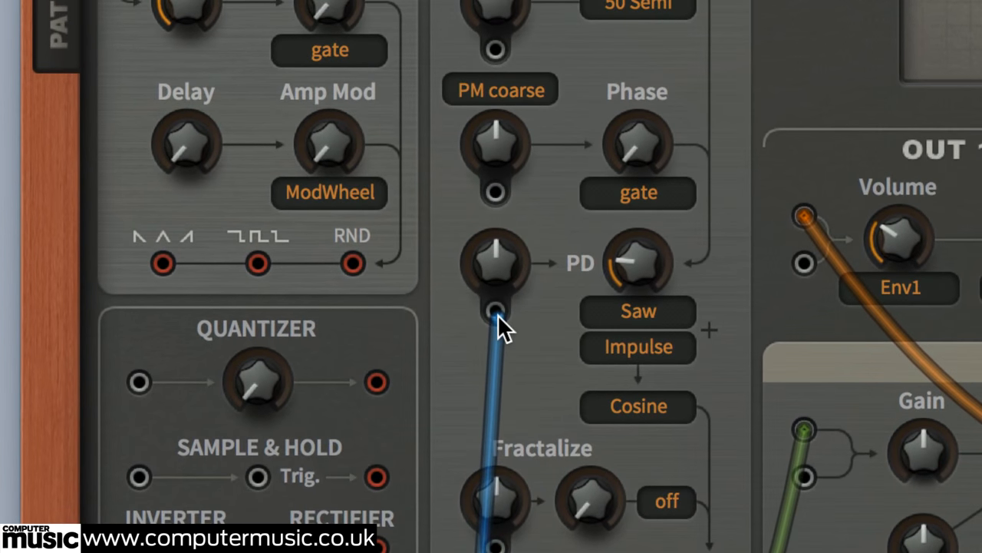
{"action": "left_click_drag", "start_coordinate": [494, 318], "coordinate": [494, 264]}
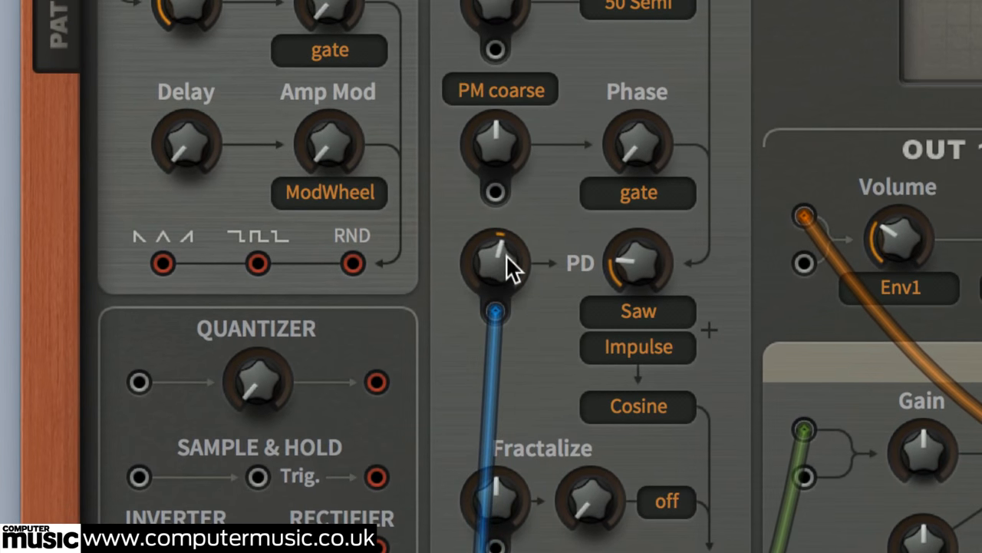
{"action": "left_click_drag", "start_coordinate": [494, 261], "coordinate": [537, 345]}
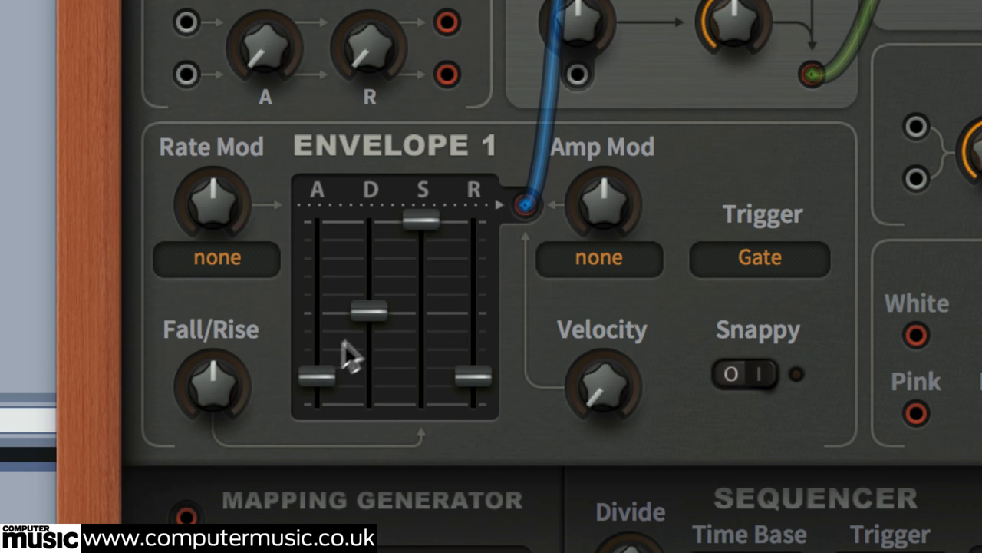
- Lower Envelope 1's sustain to the decay level and lengthen its release
{"action": "left_click_drag", "start_coordinate": [422, 218], "coordinate": [420, 299]}
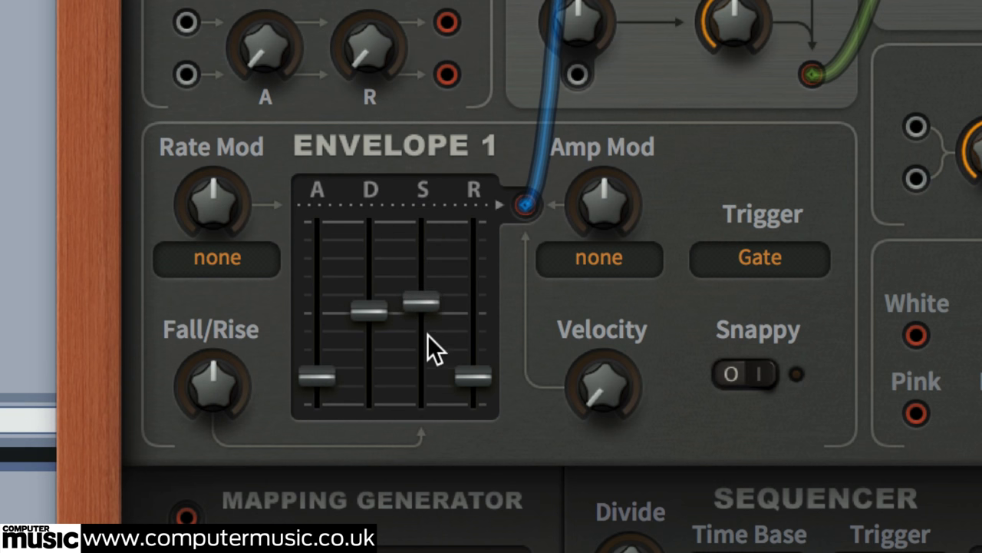
{"action": "left_click_drag", "start_coordinate": [418, 299], "coordinate": [422, 311]}
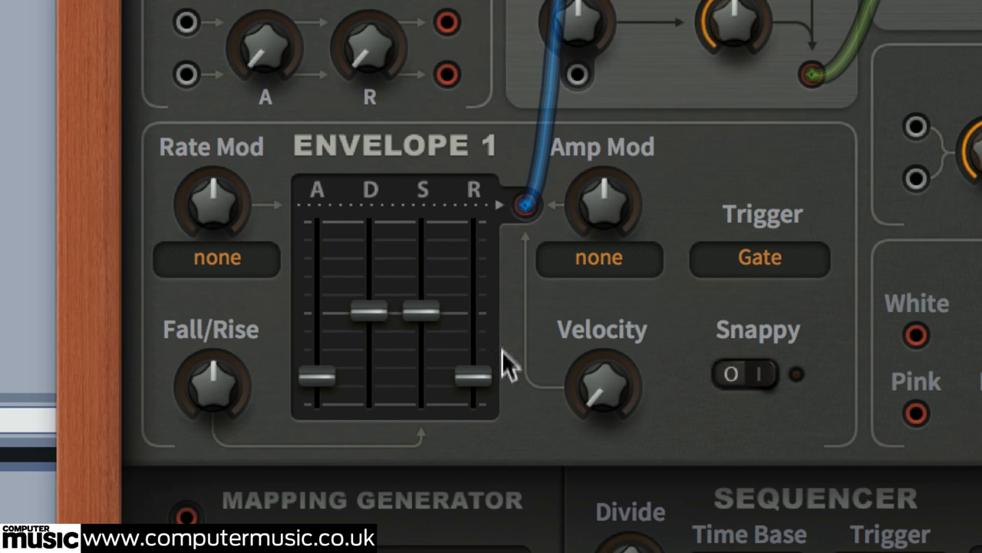
{"action": "left_click_drag", "start_coordinate": [472, 376], "coordinate": [472, 258]}
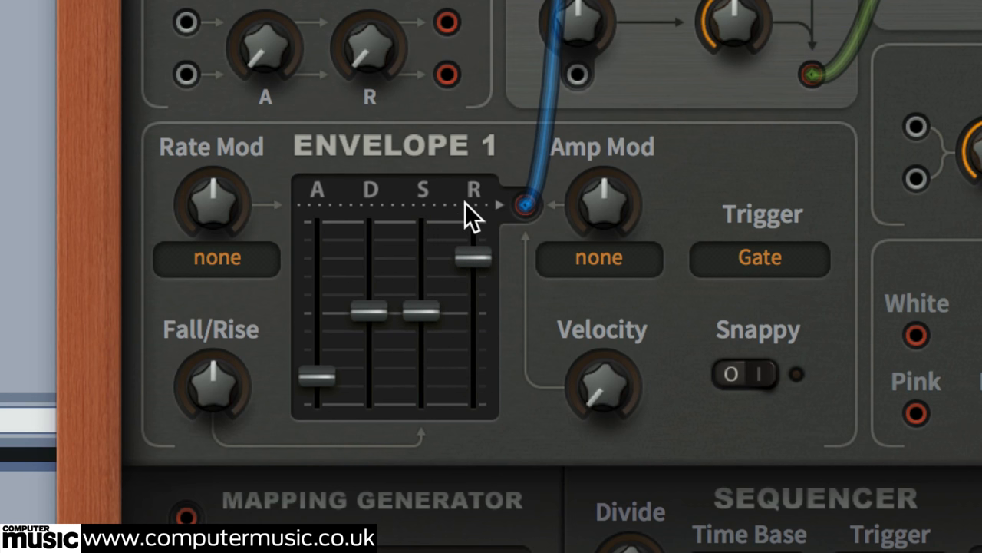
{"action": "mouse_move", "coordinate": [512, 314]}
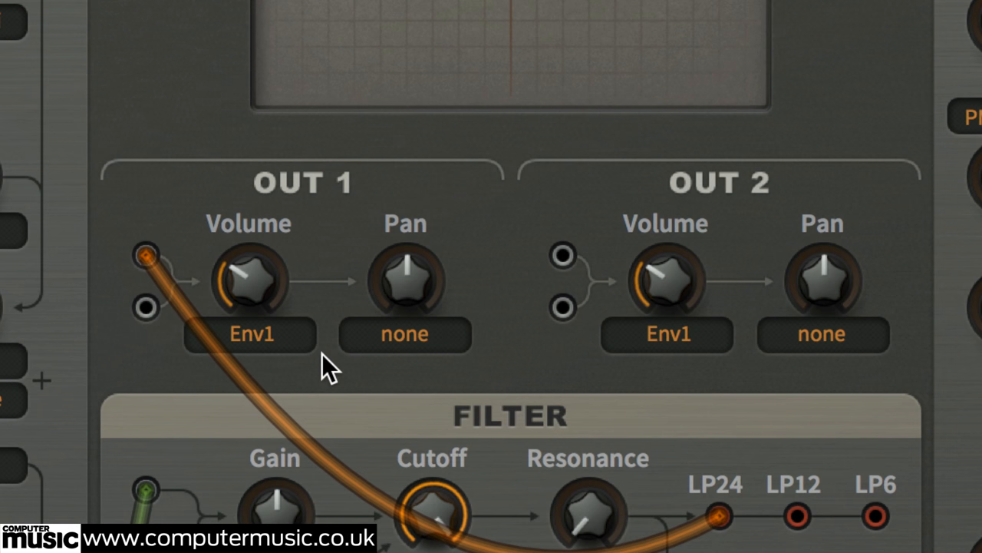
- Turn the filter cutoff down to darken the pad
{"action": "scroll", "scroll_direction": "down", "scroll_amount": 3}
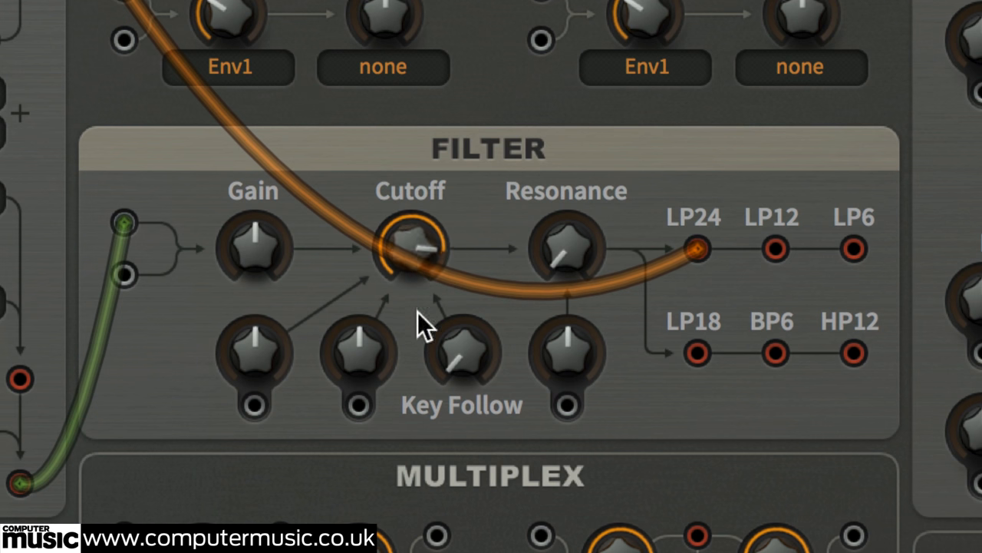
{"action": "left_click_drag", "start_coordinate": [411, 245], "coordinate": [414, 369]}
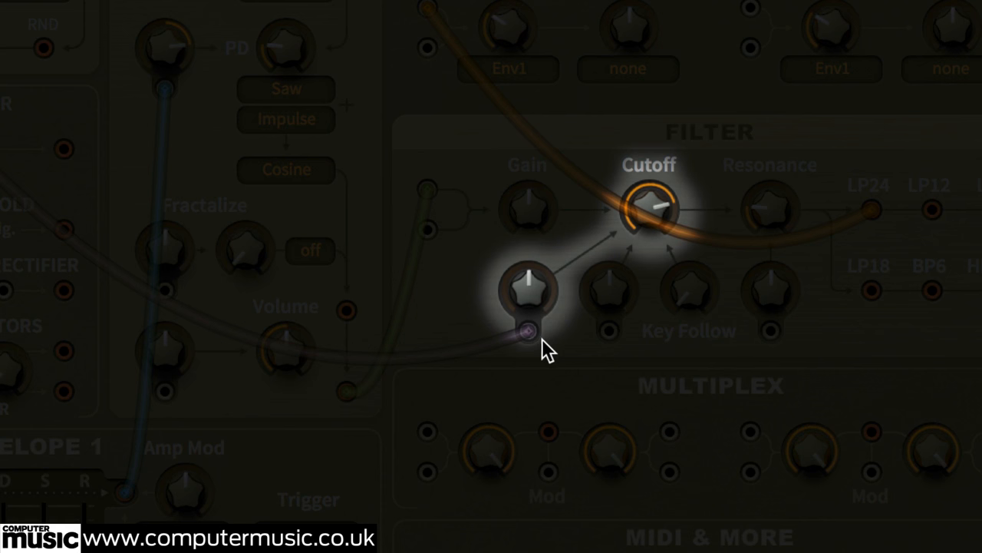
{"action": "mouse_move", "coordinate": [551, 321]}
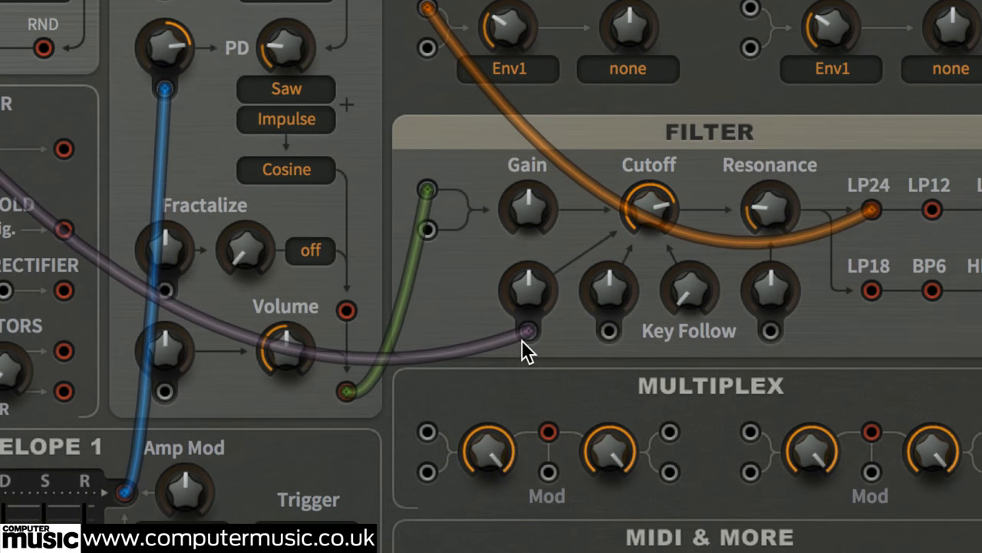
{"action": "mouse_move", "coordinate": [529, 300]}
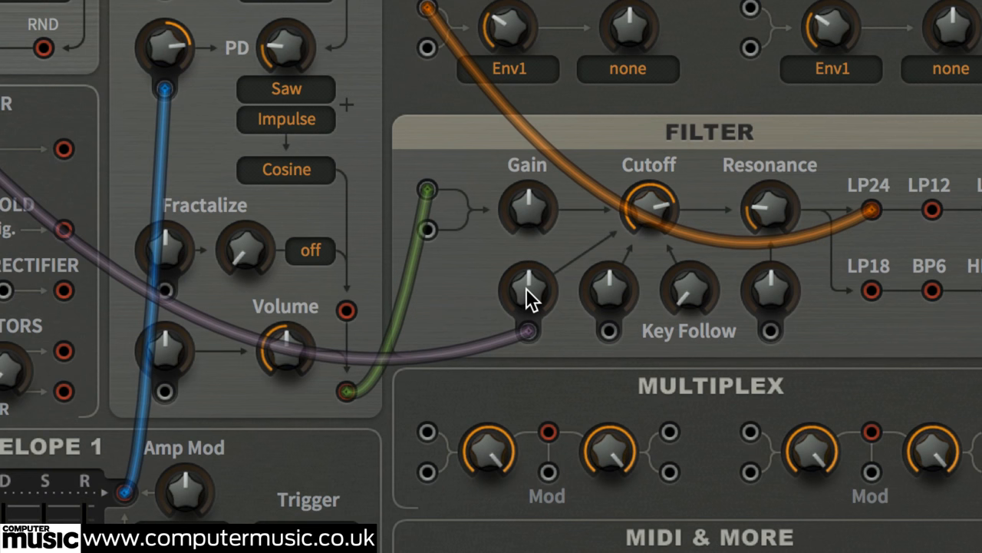
{"action": "mouse_move", "coordinate": [541, 290]}
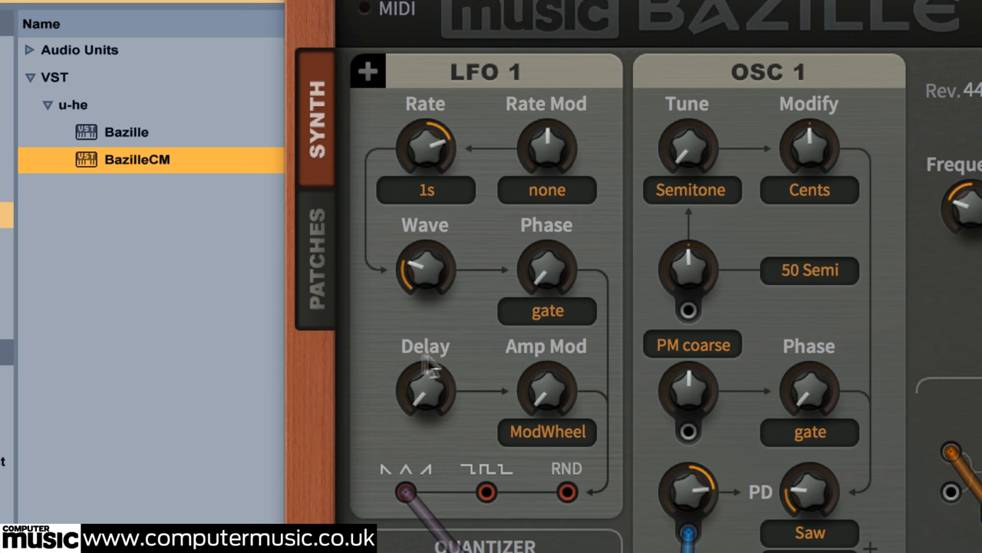
{"action": "mouse_move", "coordinate": [478, 353]}
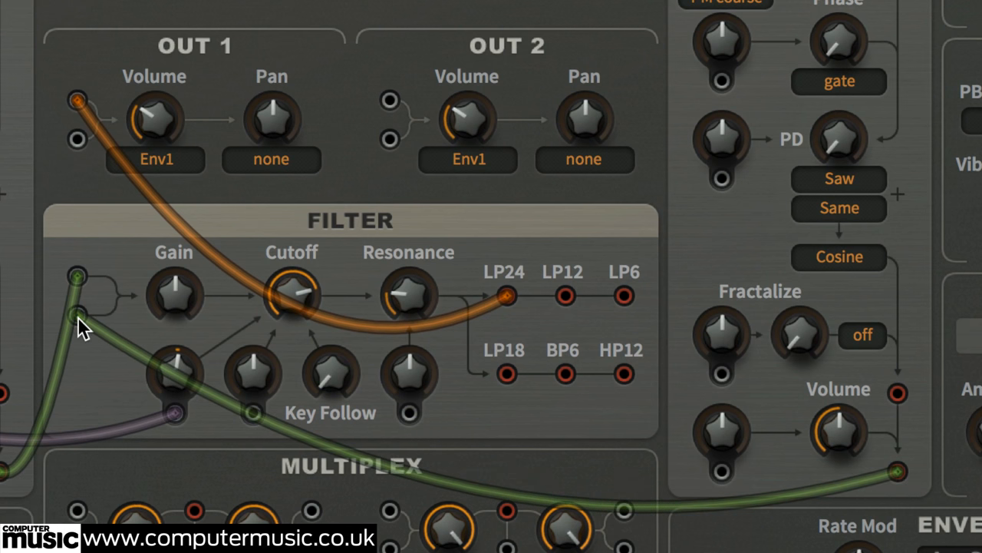
{"action": "mouse_move", "coordinate": [80, 355]}
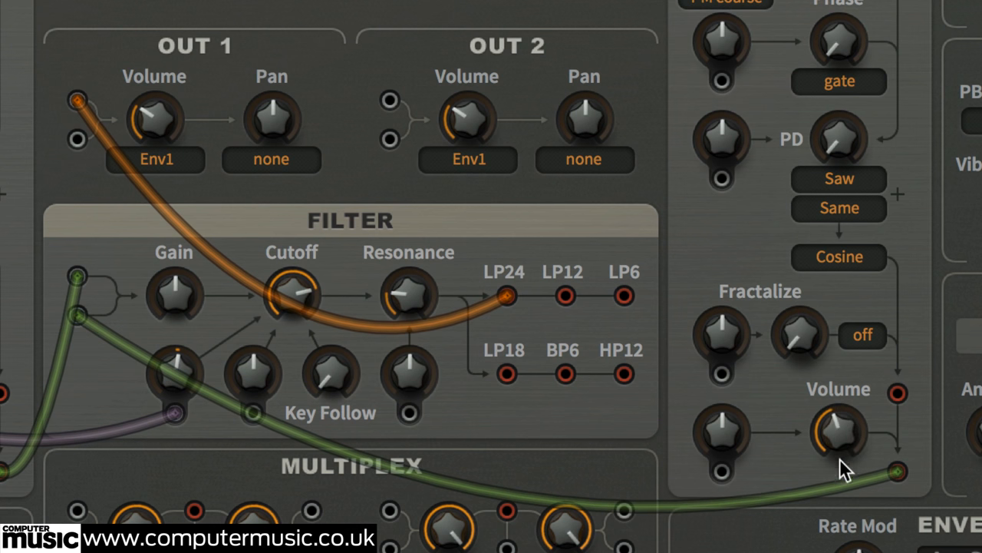
{"action": "mouse_move", "coordinate": [831, 525]}
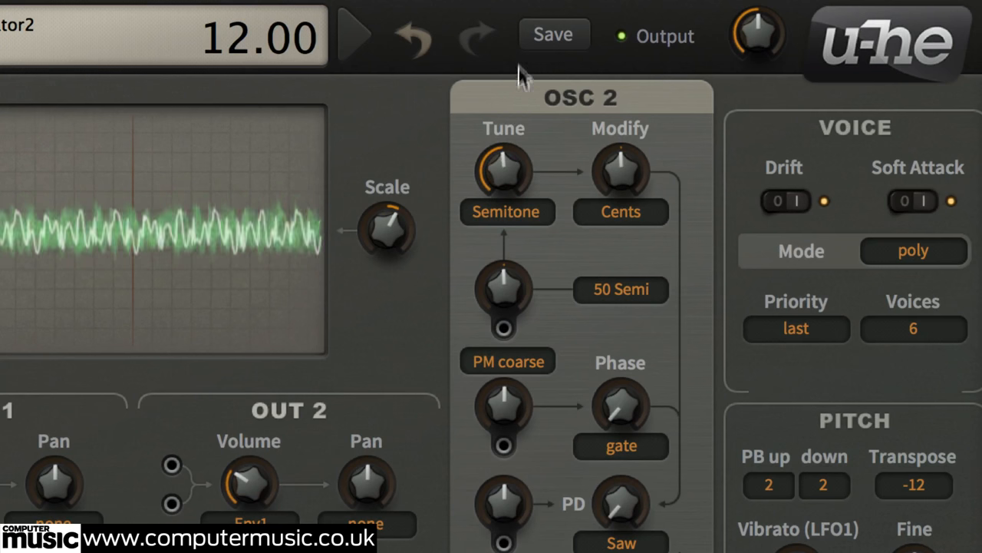
{"action": "mouse_move", "coordinate": [530, 135]}
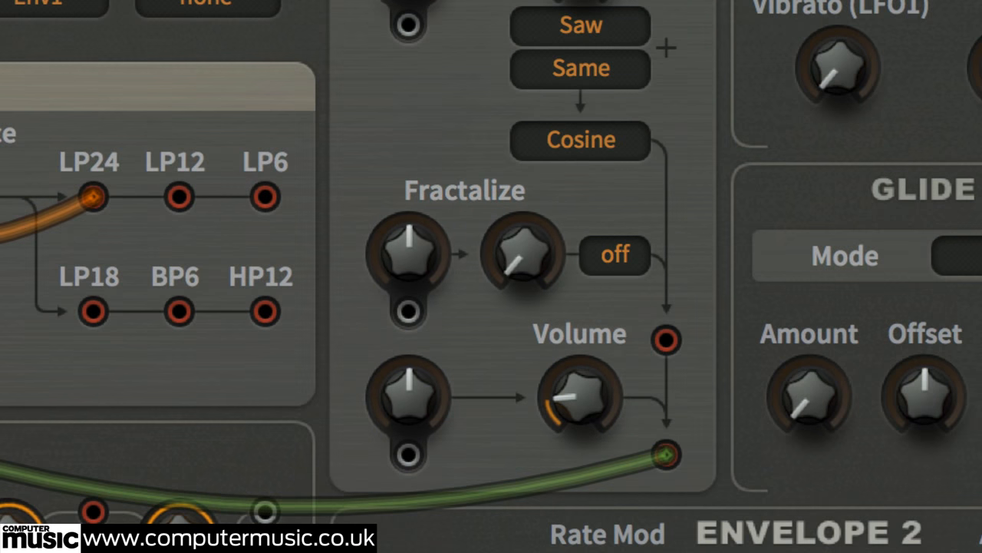
{"action": "mouse_move", "coordinate": [622, 264]}
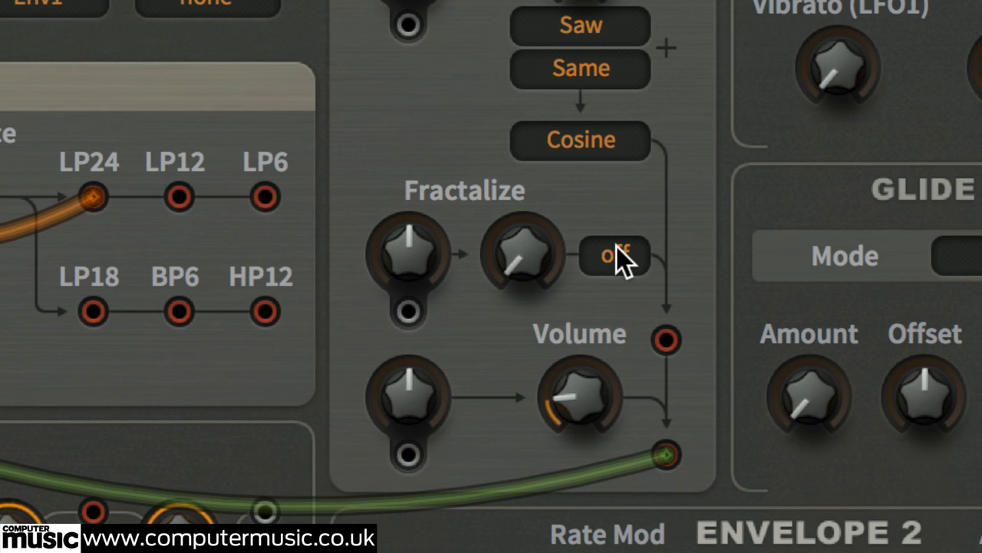
- Change OSC 2's Fractalize mode from off to Saw
{"action": "left_click", "coordinate": [614, 255]}
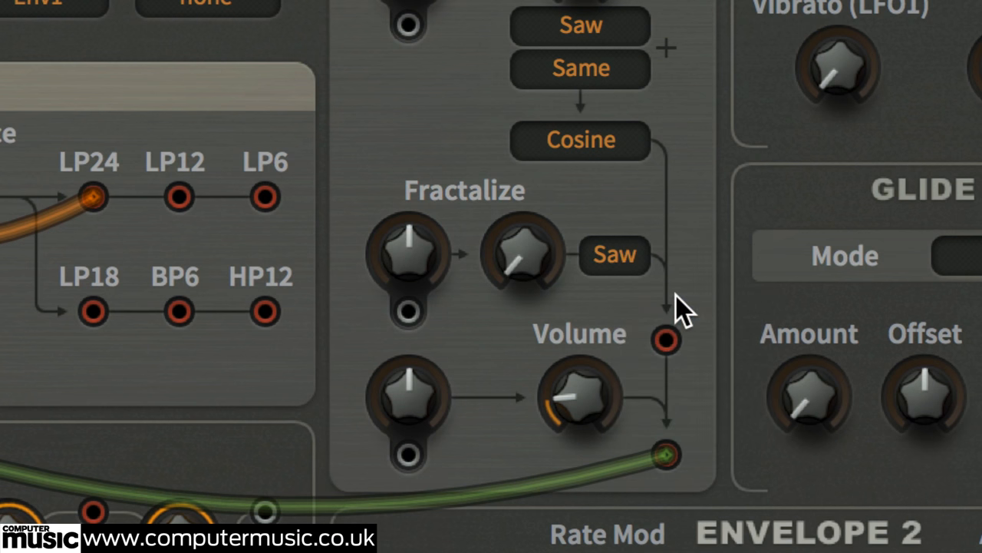
{"action": "mouse_move", "coordinate": [525, 273]}
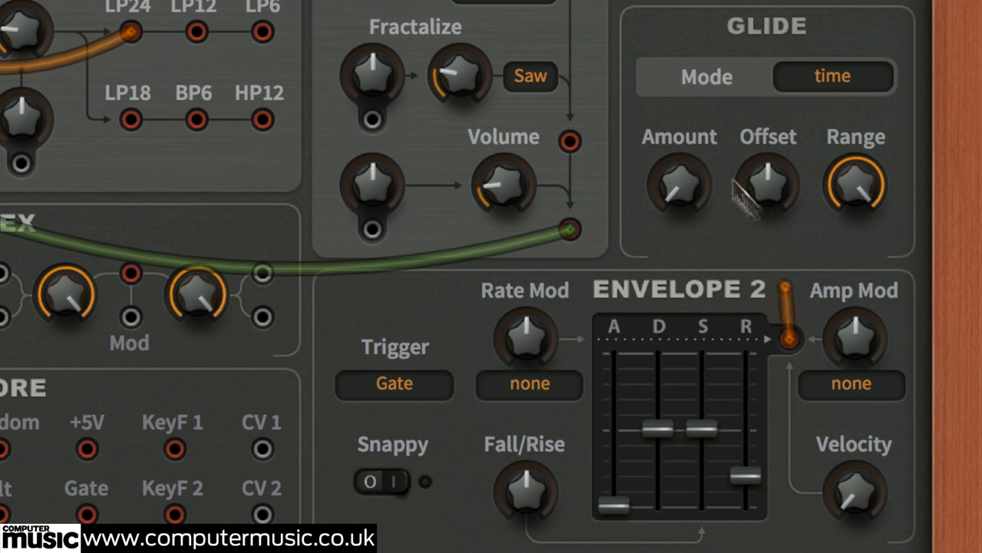
- Cable Envelope 2 into OSC 2's Fractalize mod input and set the modulation depth
{"action": "left_click_drag", "start_coordinate": [786, 338], "coordinate": [371, 122]}
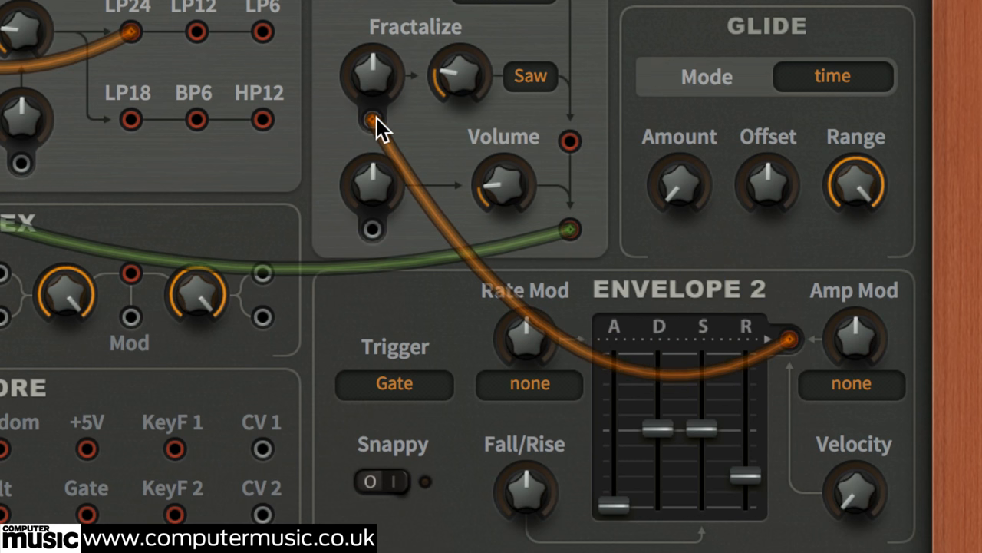
{"action": "mouse_move", "coordinate": [380, 93]}
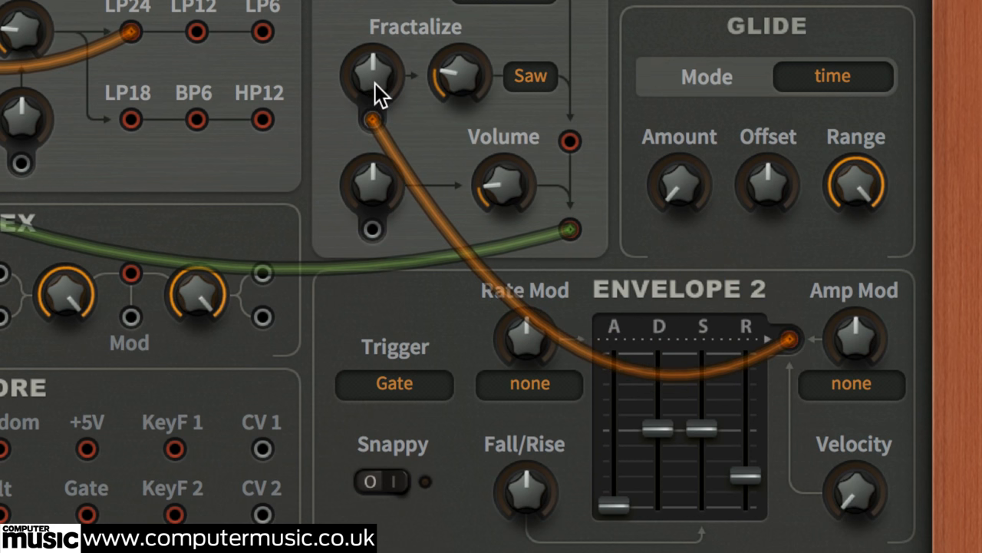
{"action": "left_click_drag", "start_coordinate": [371, 73], "coordinate": [383, 6]}
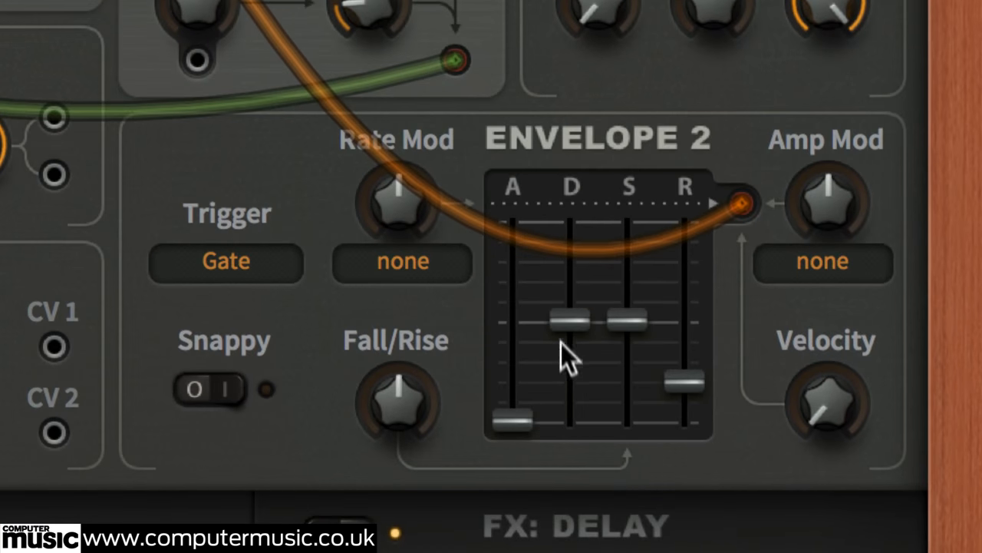
- Raise Envelope 2's decay and release with sustain at zero
{"action": "left_click_drag", "start_coordinate": [565, 318], "coordinate": [565, 280]}
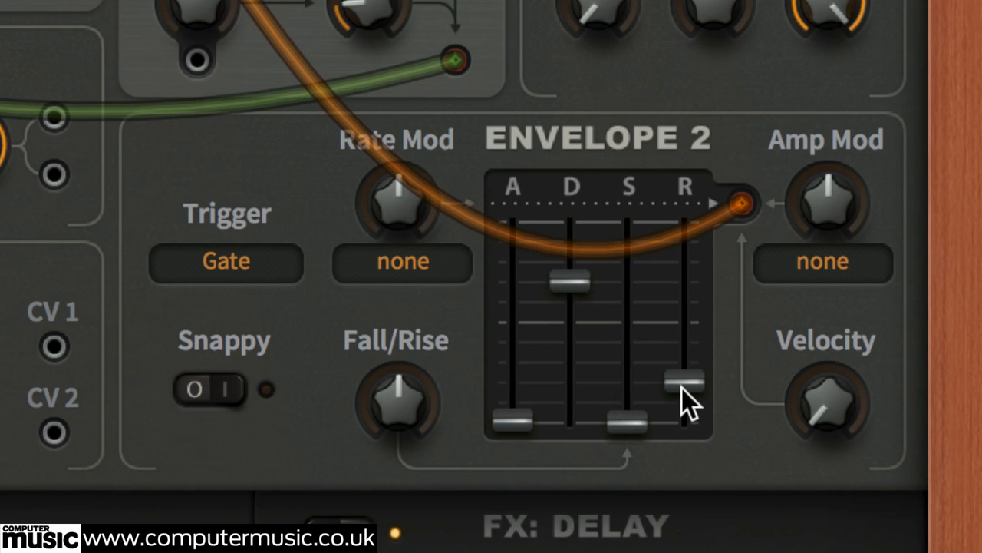
{"action": "left_click_drag", "start_coordinate": [688, 387], "coordinate": [688, 279]}
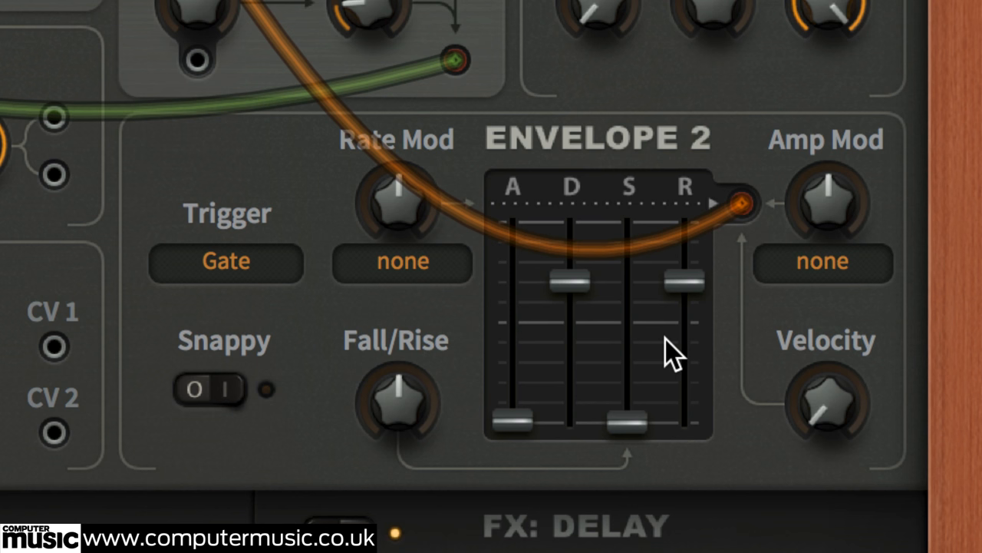
{"action": "mouse_move", "coordinate": [598, 376]}
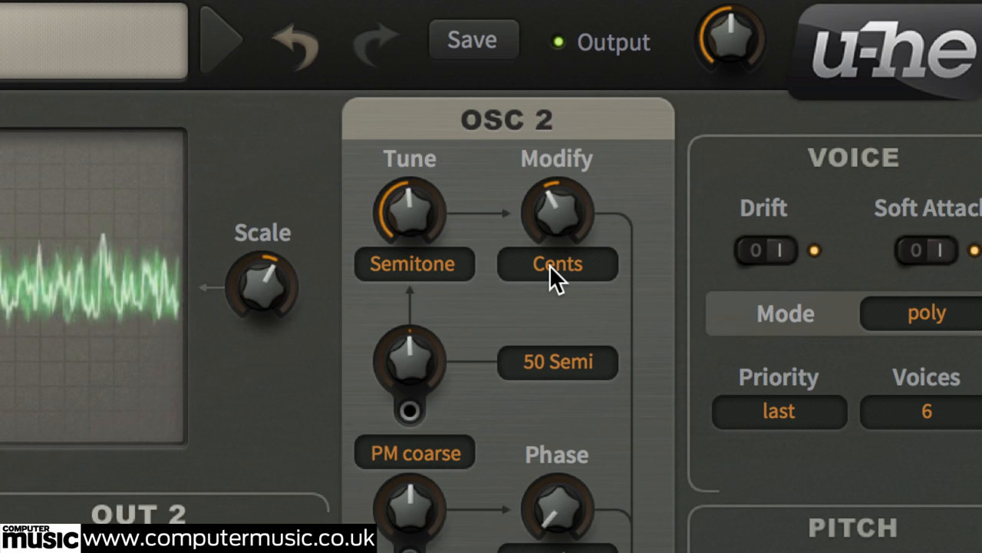
{"action": "mouse_move", "coordinate": [552, 279]}
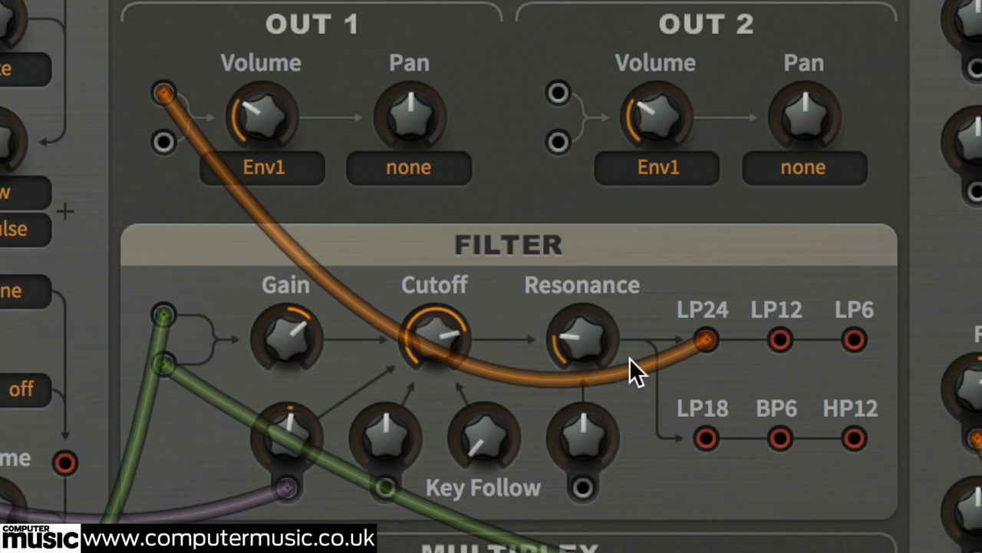
{"action": "mouse_move", "coordinate": [784, 347]}
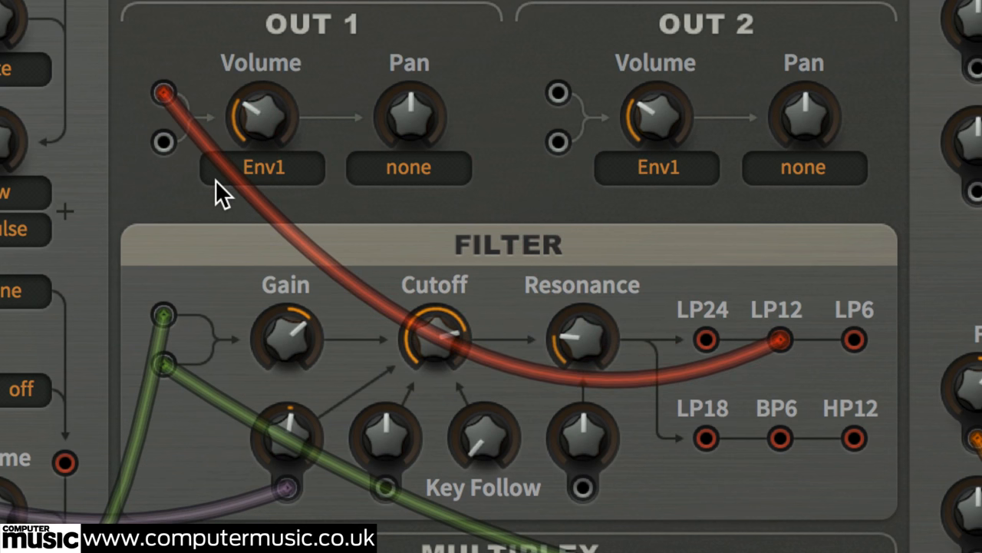
{"action": "mouse_move", "coordinate": [258, 192]}
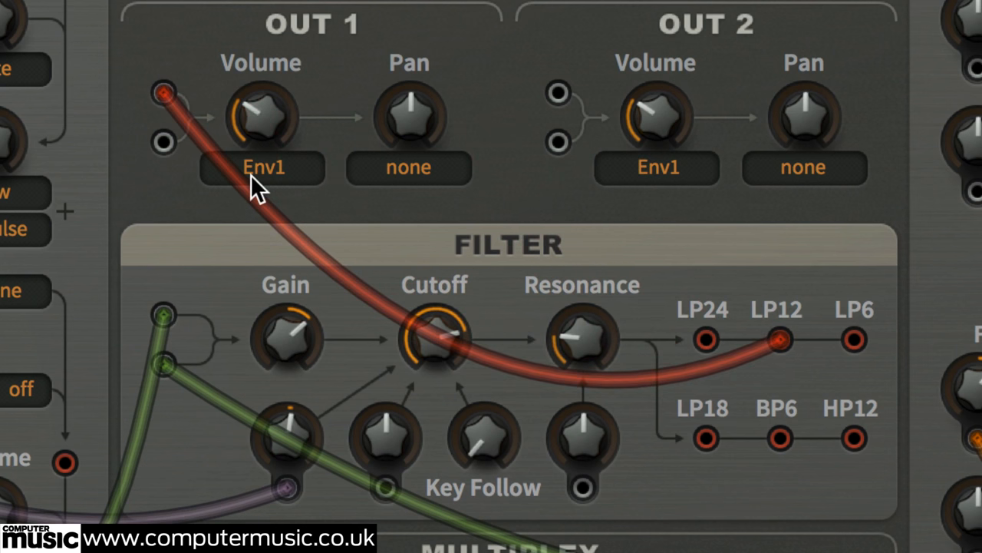
{"action": "mouse_move", "coordinate": [790, 448]}
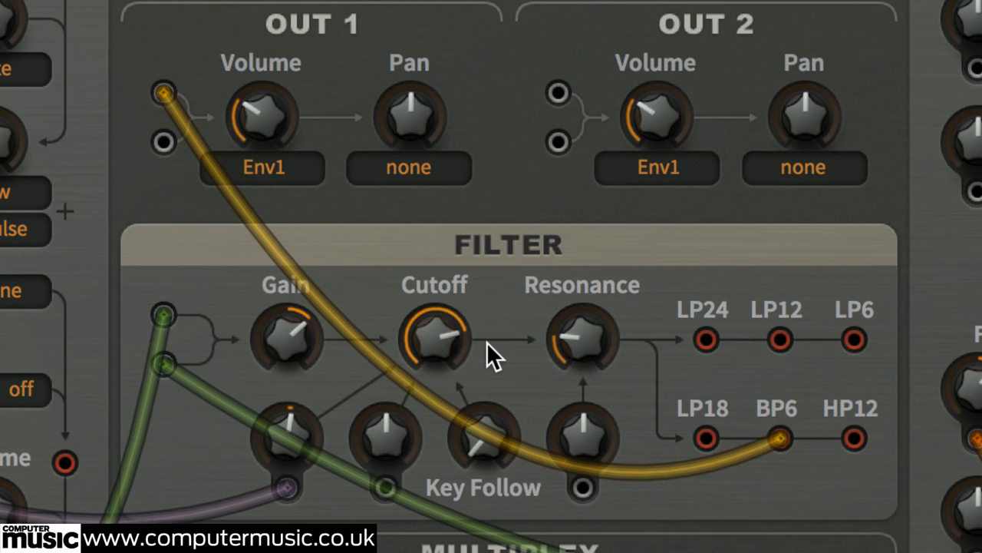
{"action": "mouse_move", "coordinate": [490, 356]}
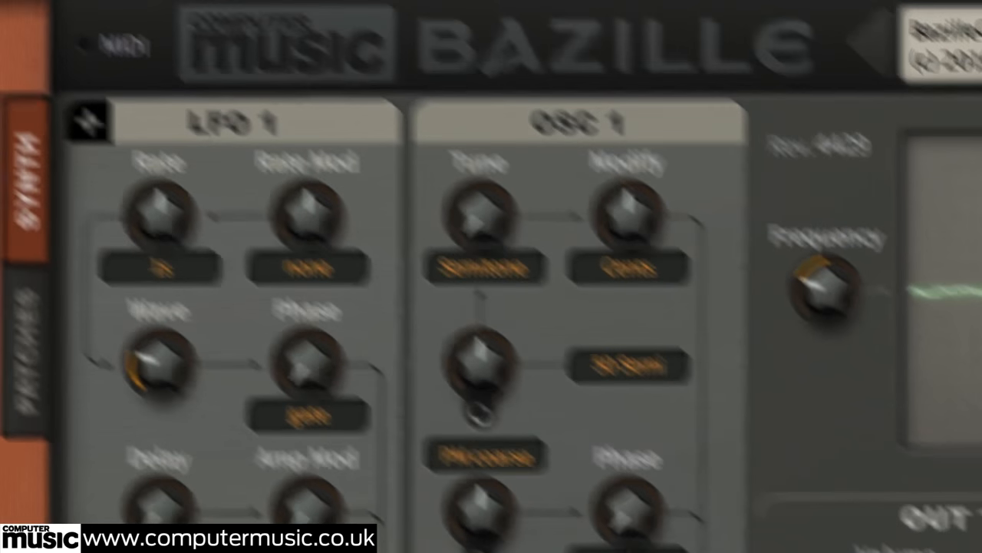
- Set LFO 1's rate modulation source to Envelope2
{"action": "left_click", "coordinate": [313, 272]}
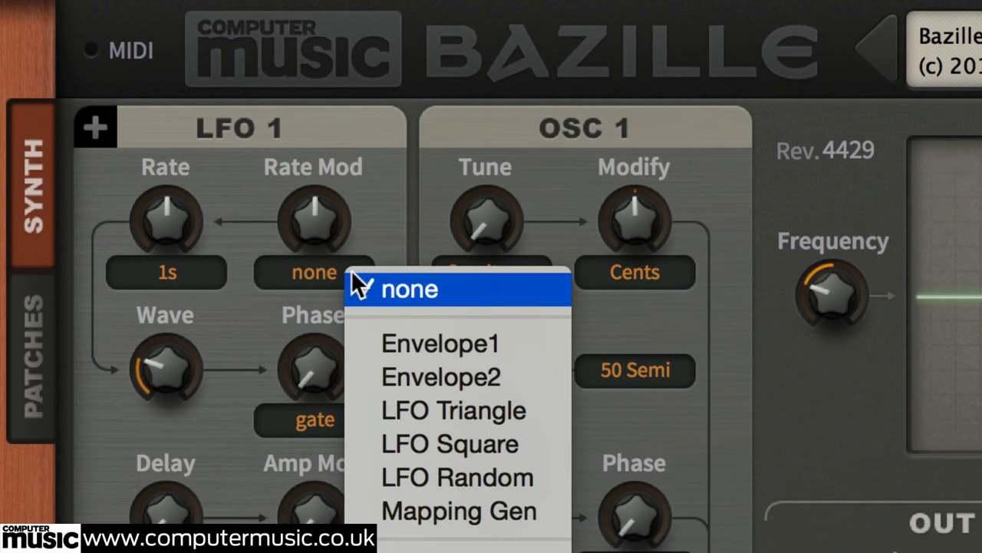
{"action": "left_click", "coordinate": [439, 376]}
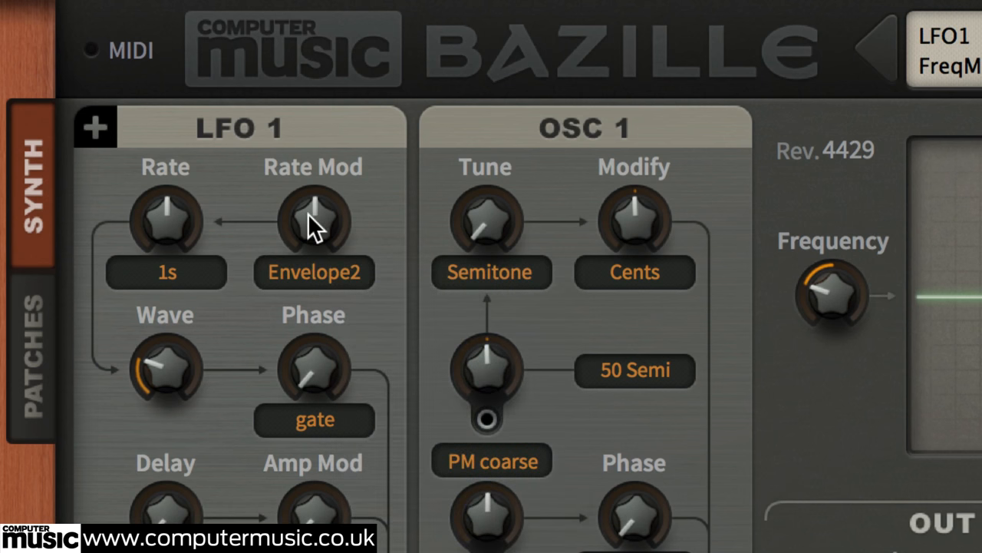